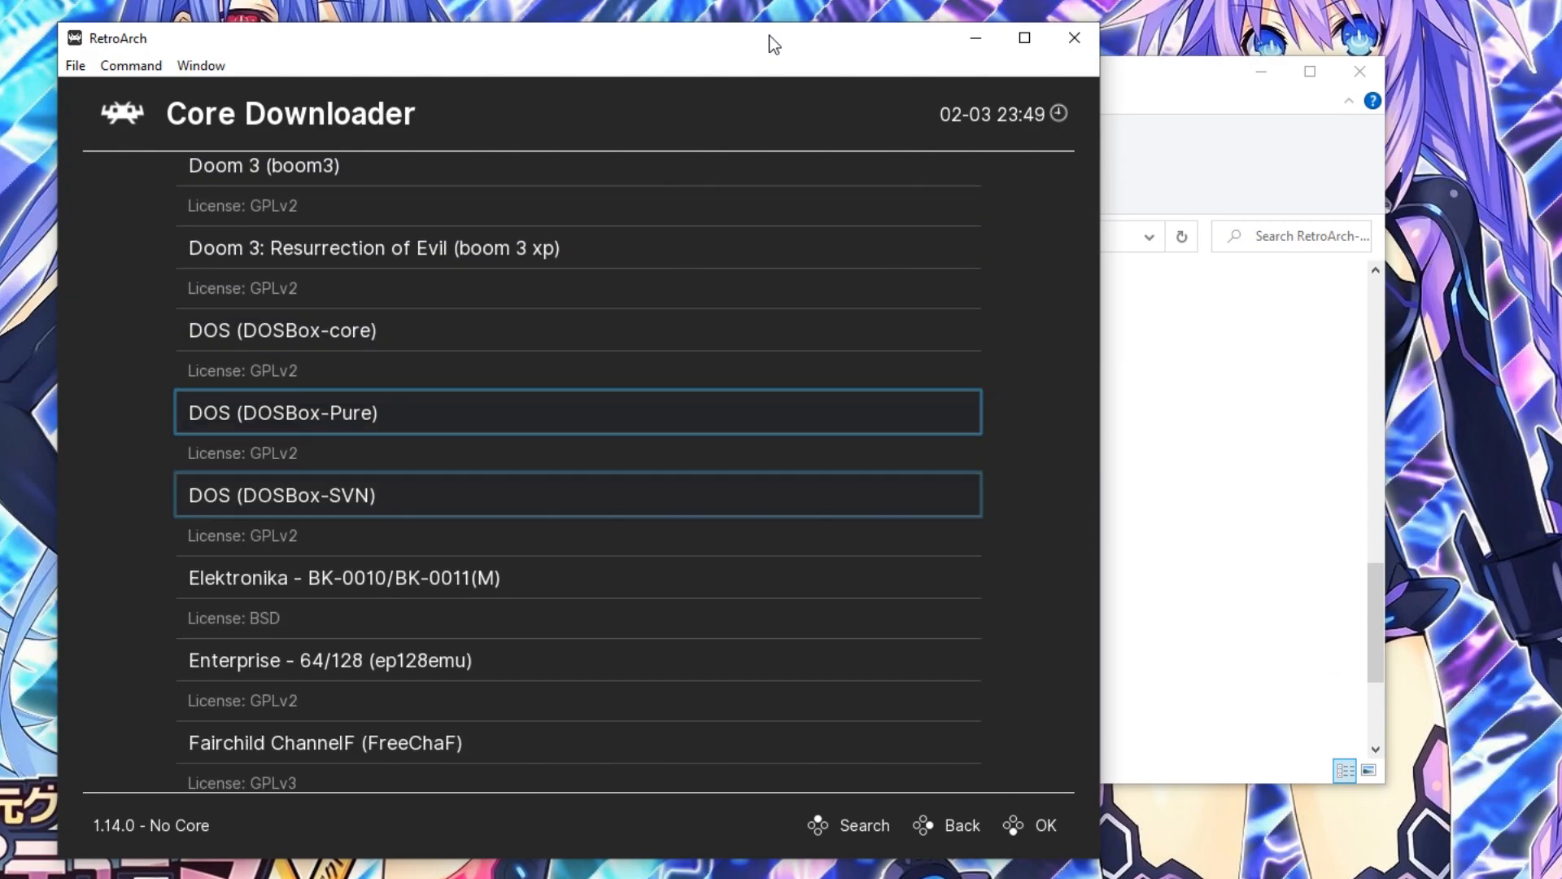
Download the 'Sega - Dreamcast/Naomi (Flycast)' core from the Core Downloader list.
scroll(down, 3)
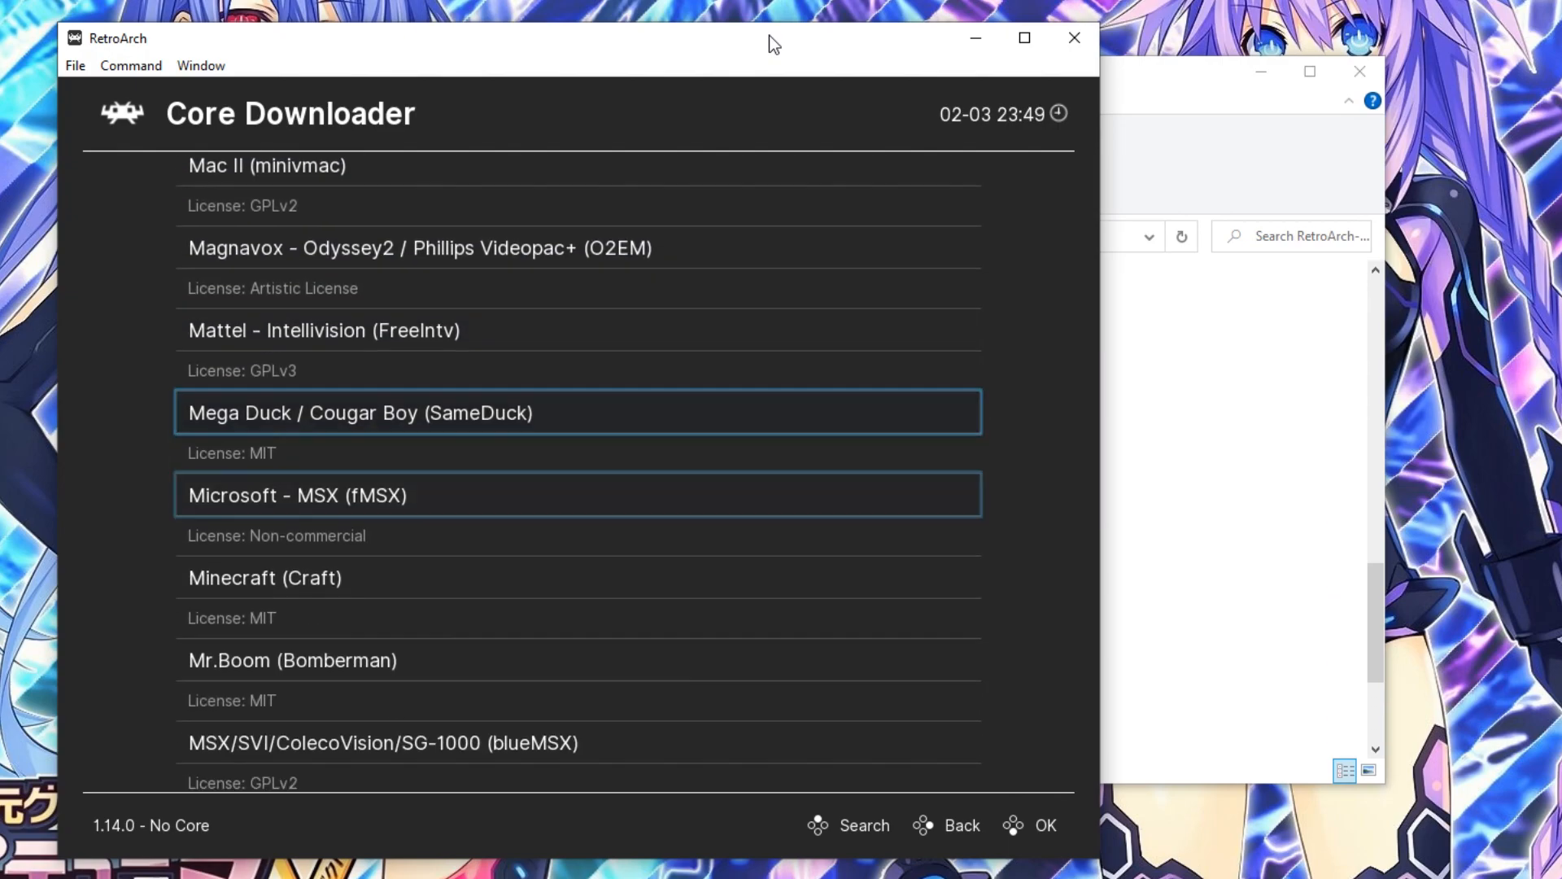
scroll(down, 3)
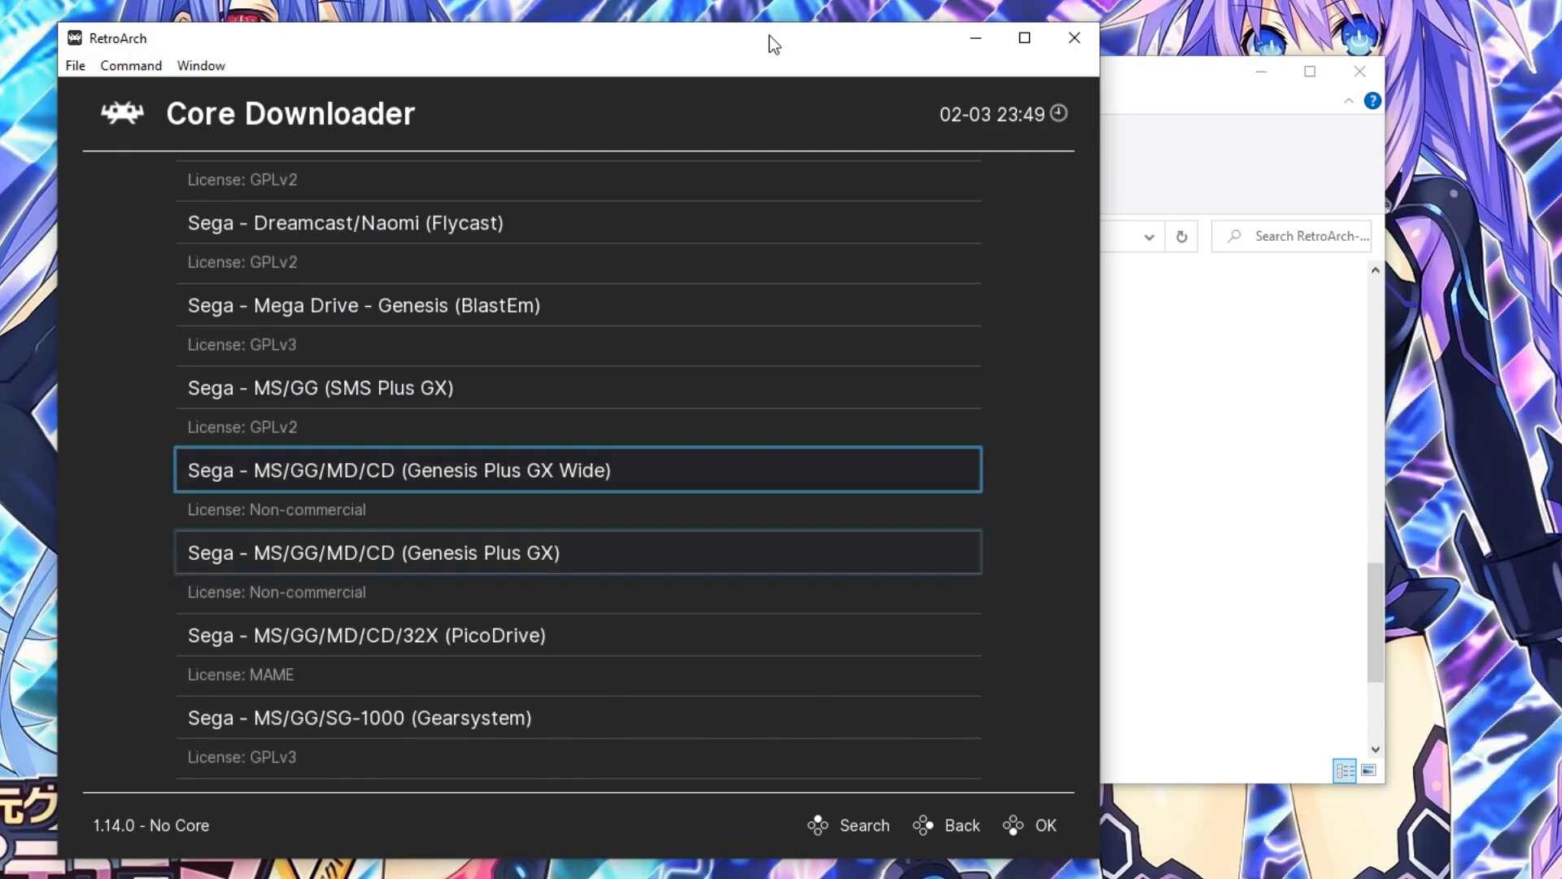
scroll(down, 3)
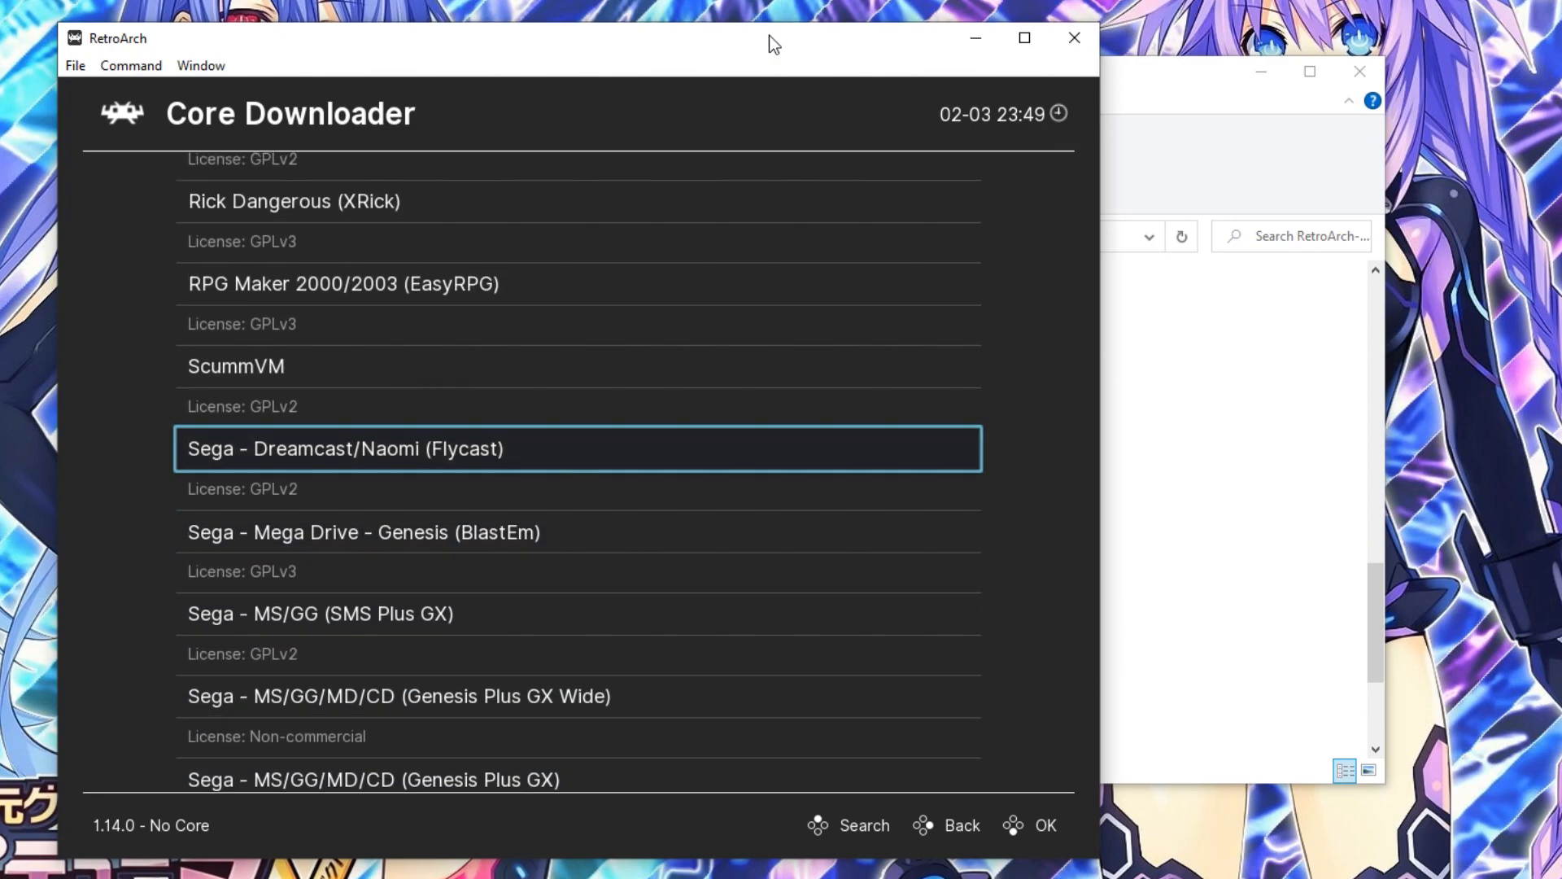
click(576, 447)
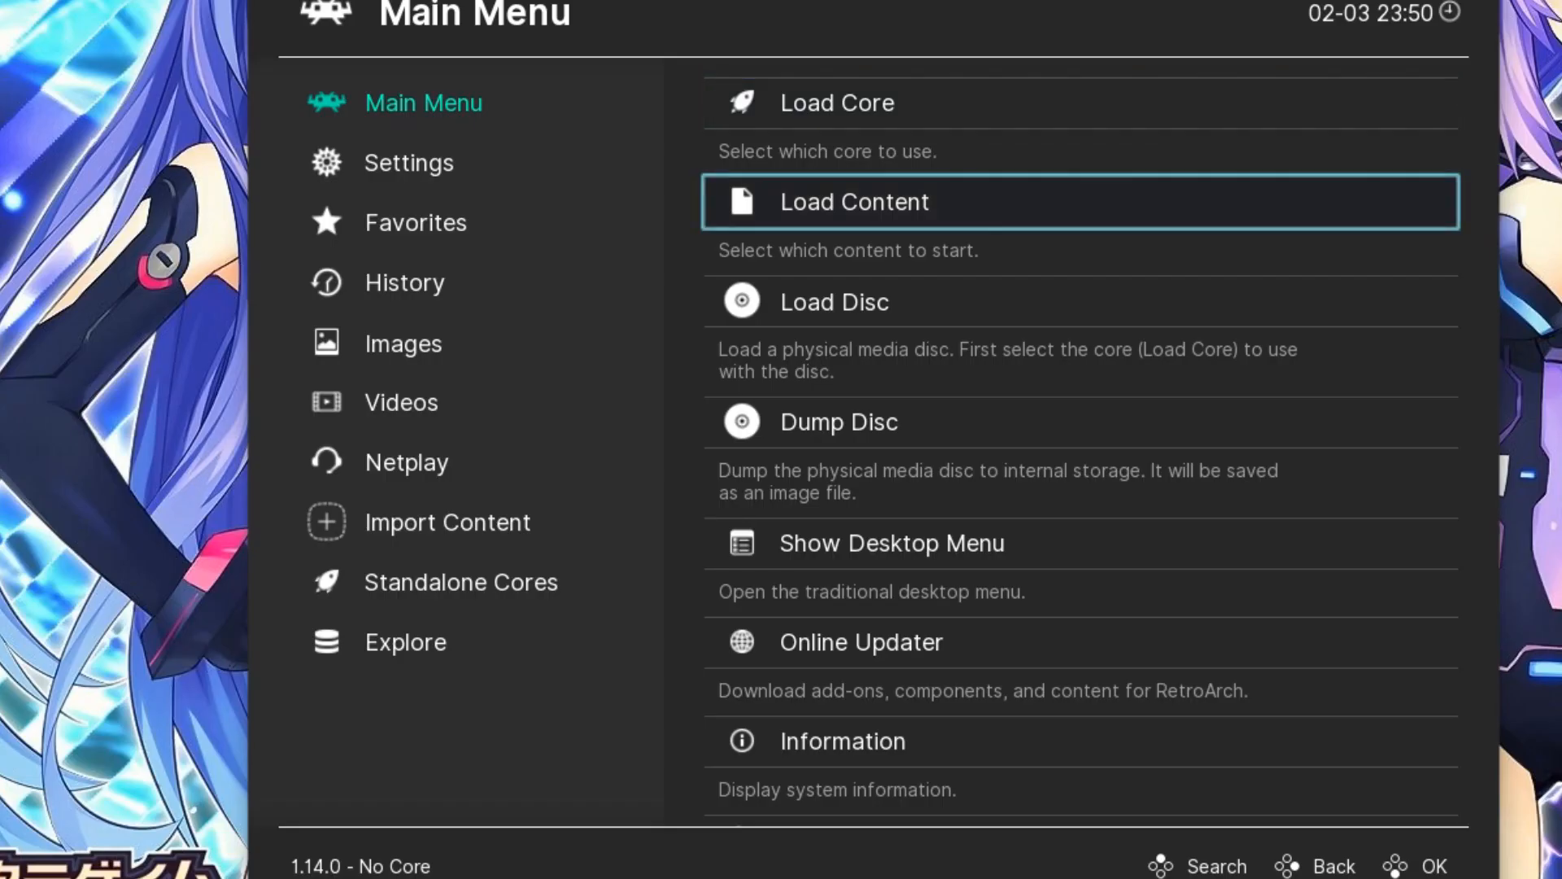
Load the Flycast core and bring up the Load Content browser for a Dreamcast game.
click(836, 101)
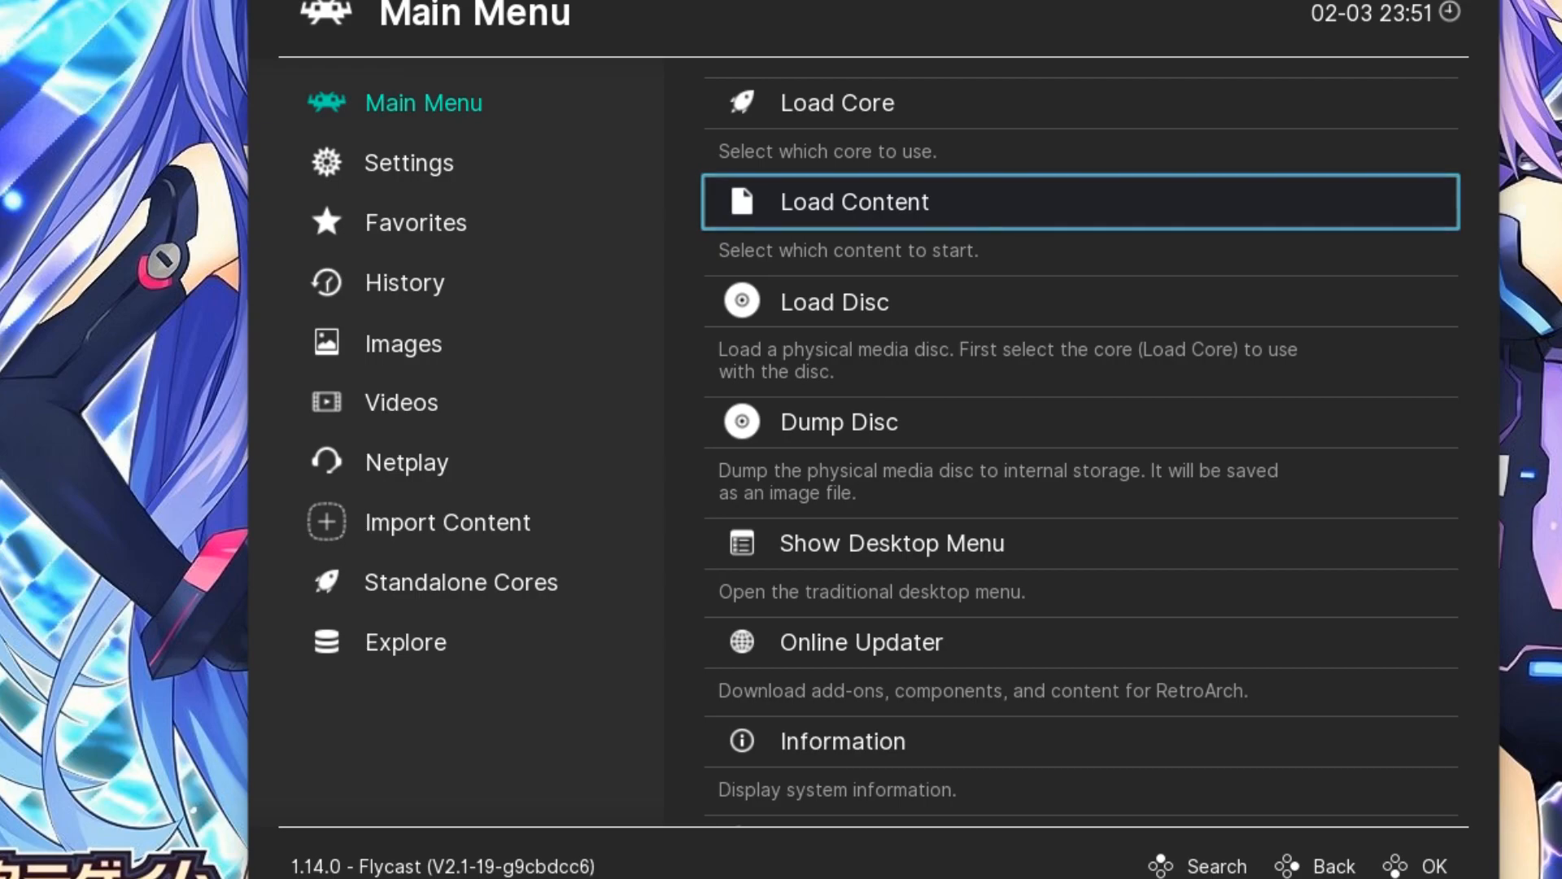
click(854, 201)
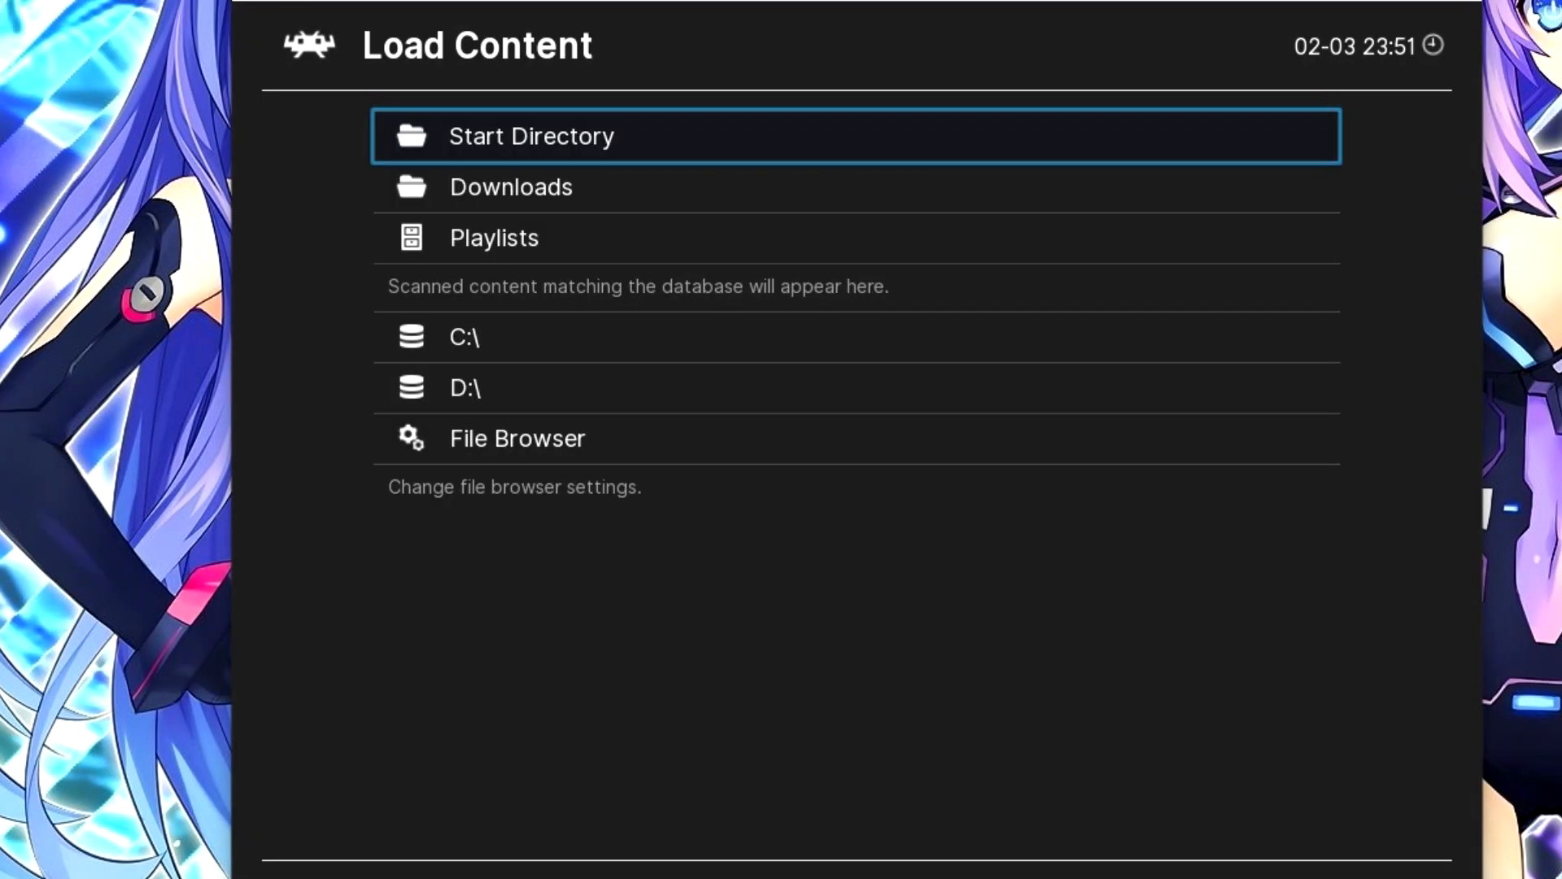